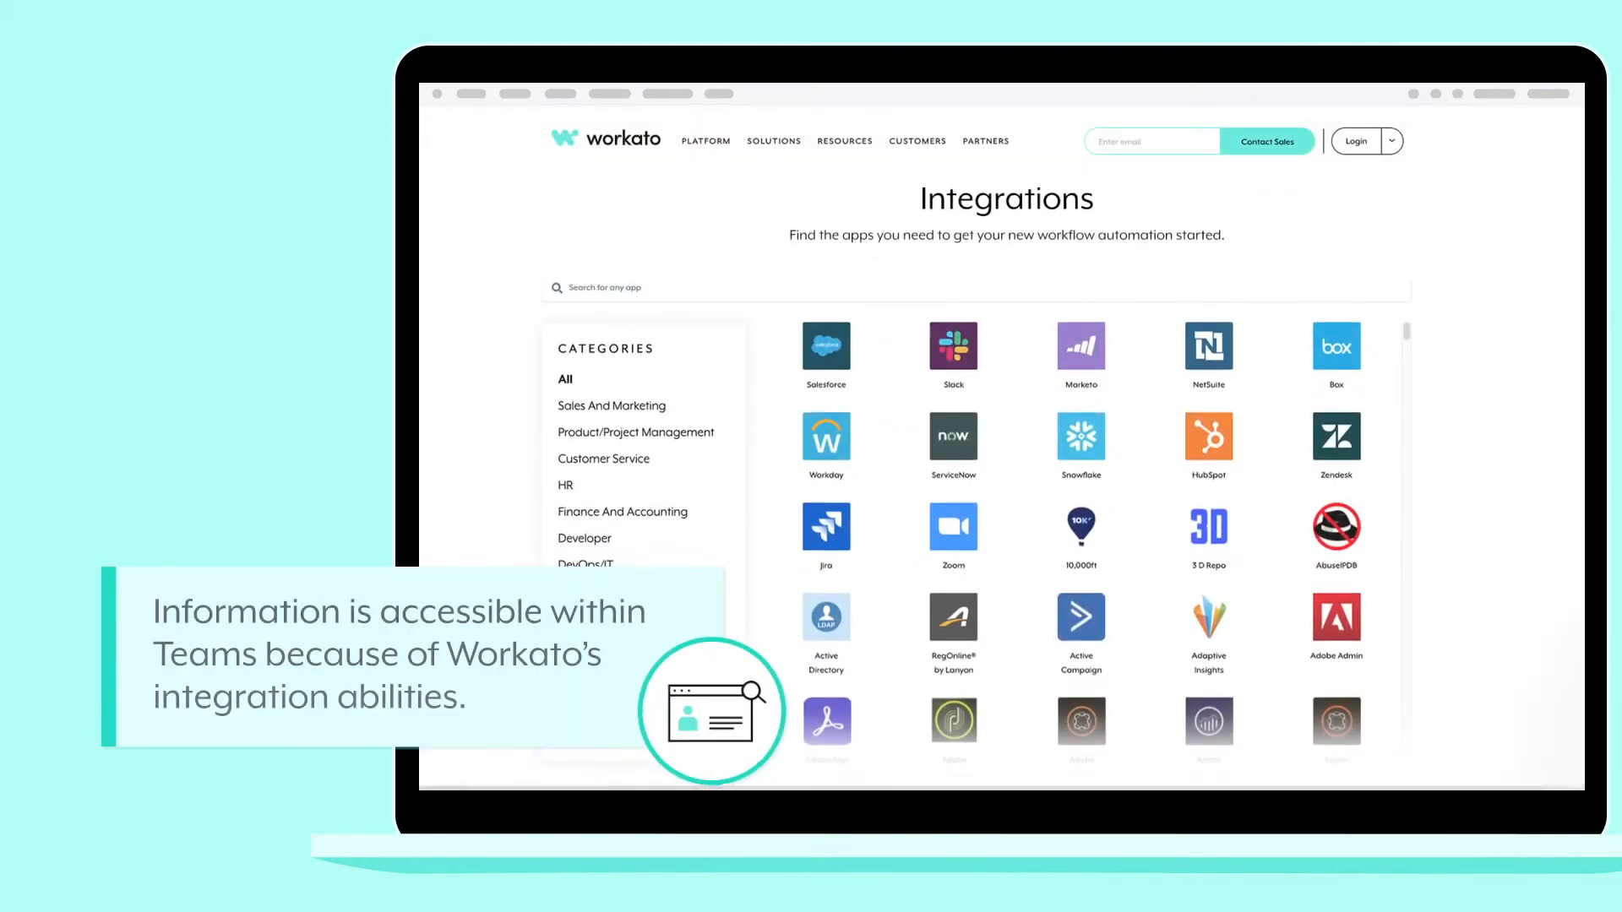
Create the offer with $130,000 salary, 6,000 stock options and a September 27 start date.
scroll("down", 3)
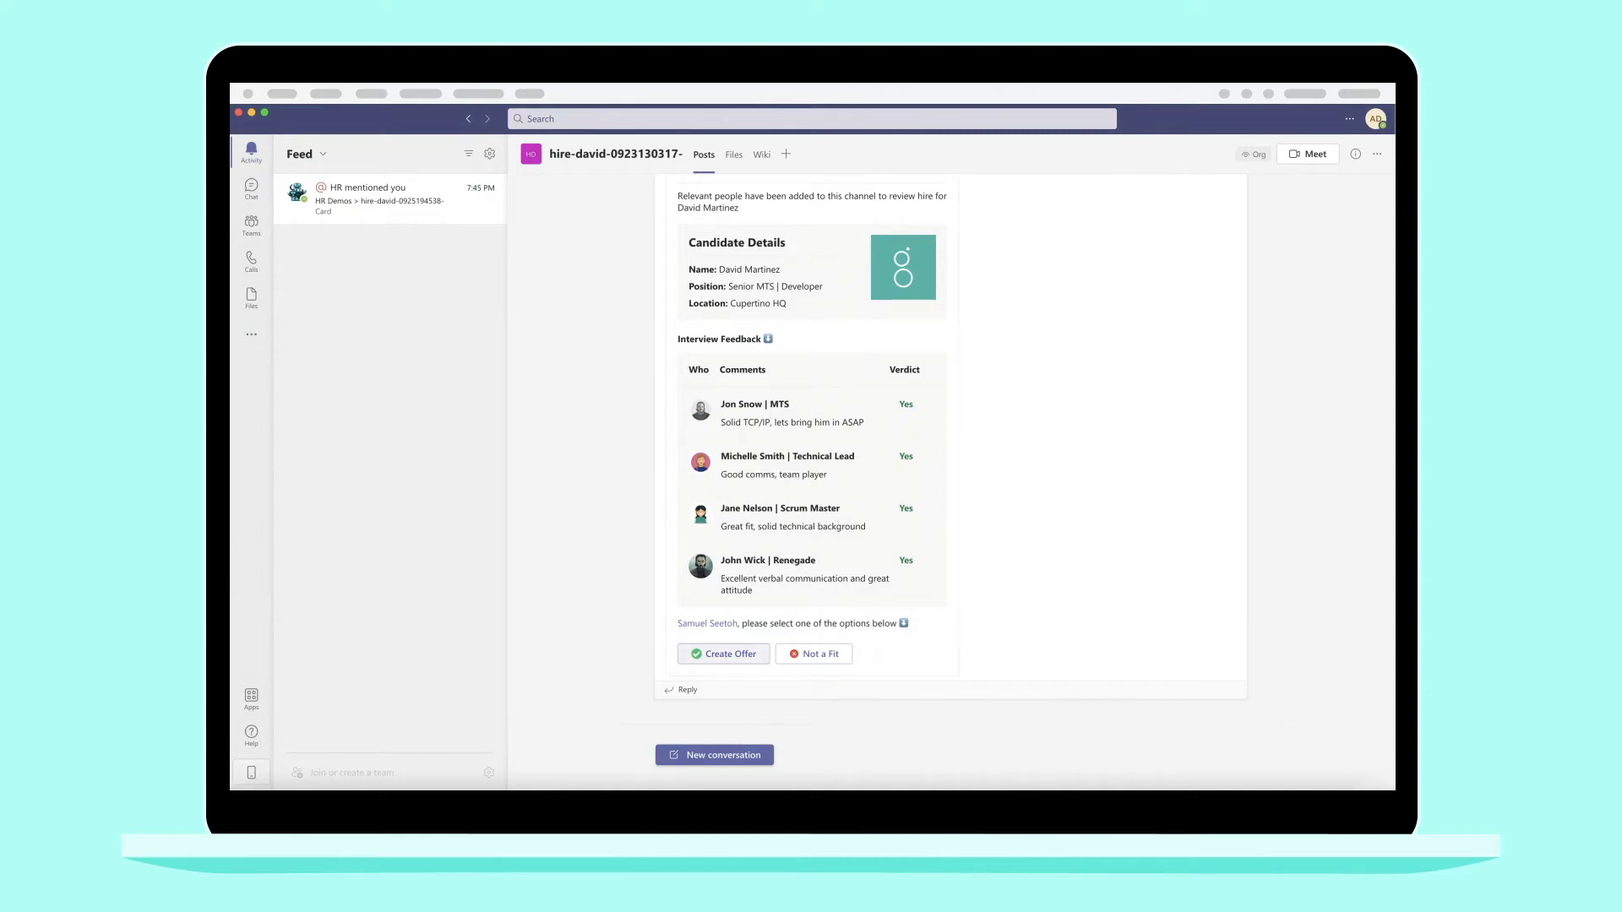
left_click(723, 652)
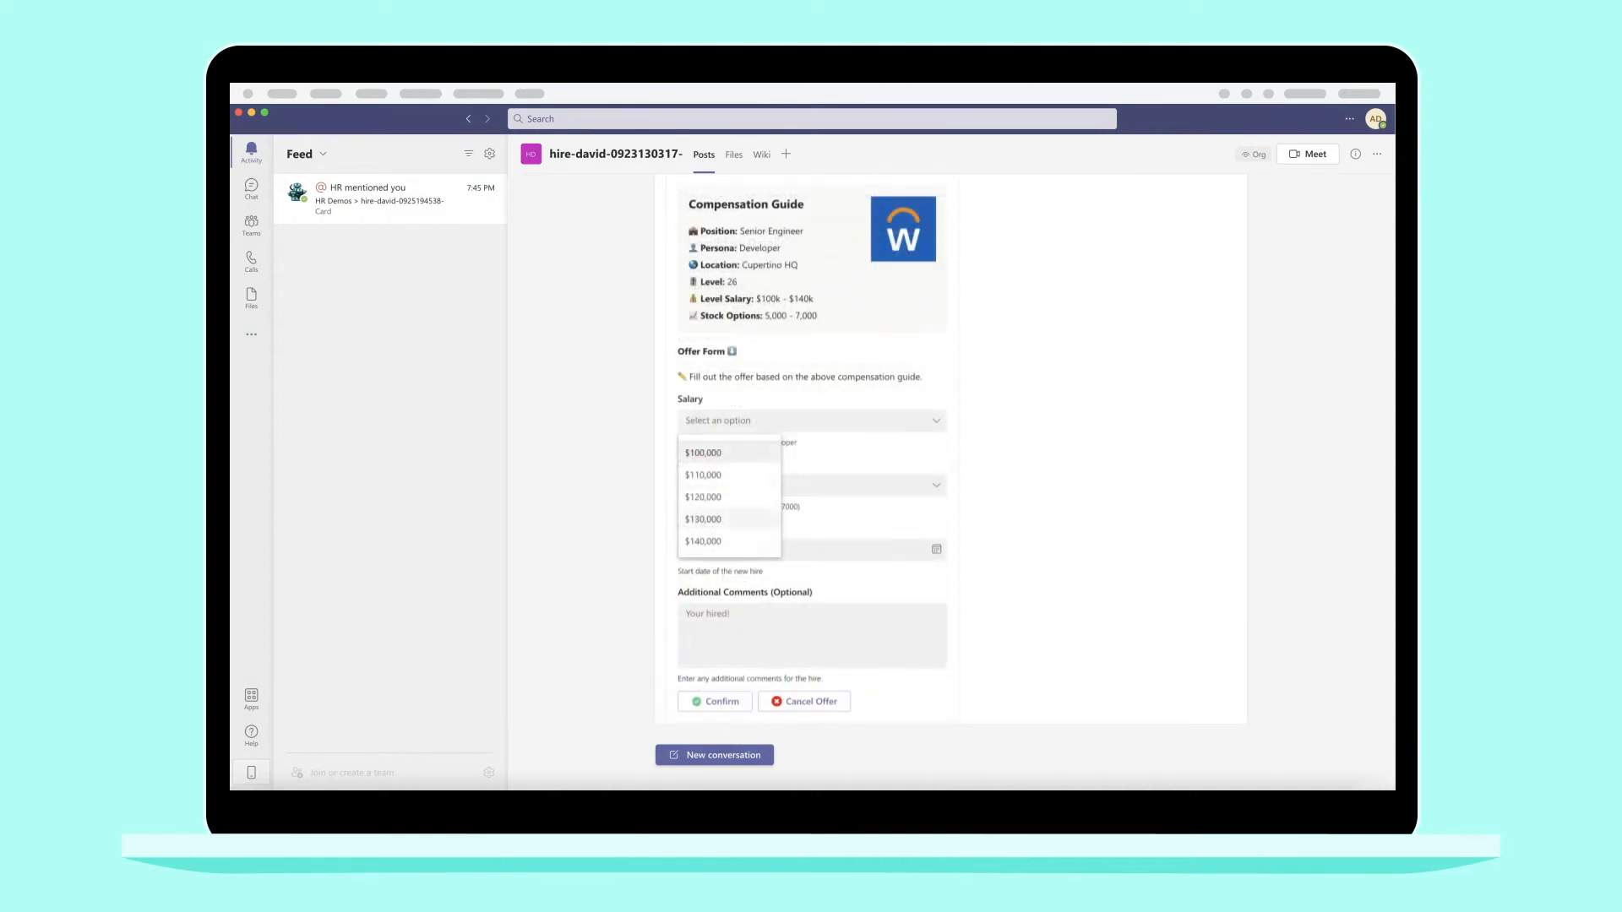
left_click(702, 519)
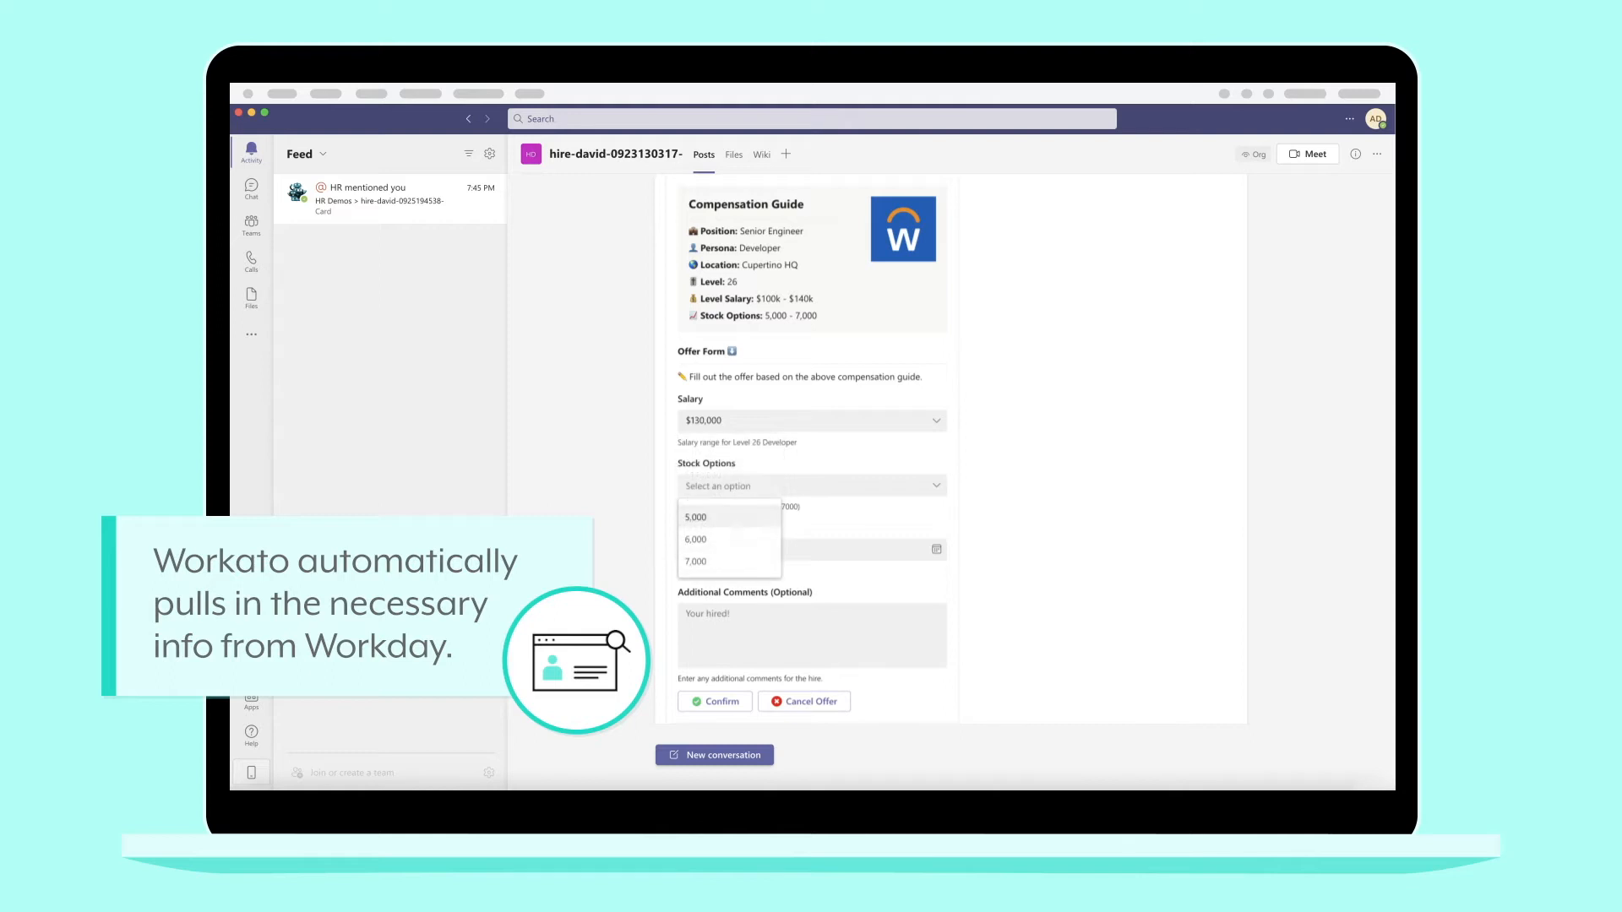
left_click(696, 539)
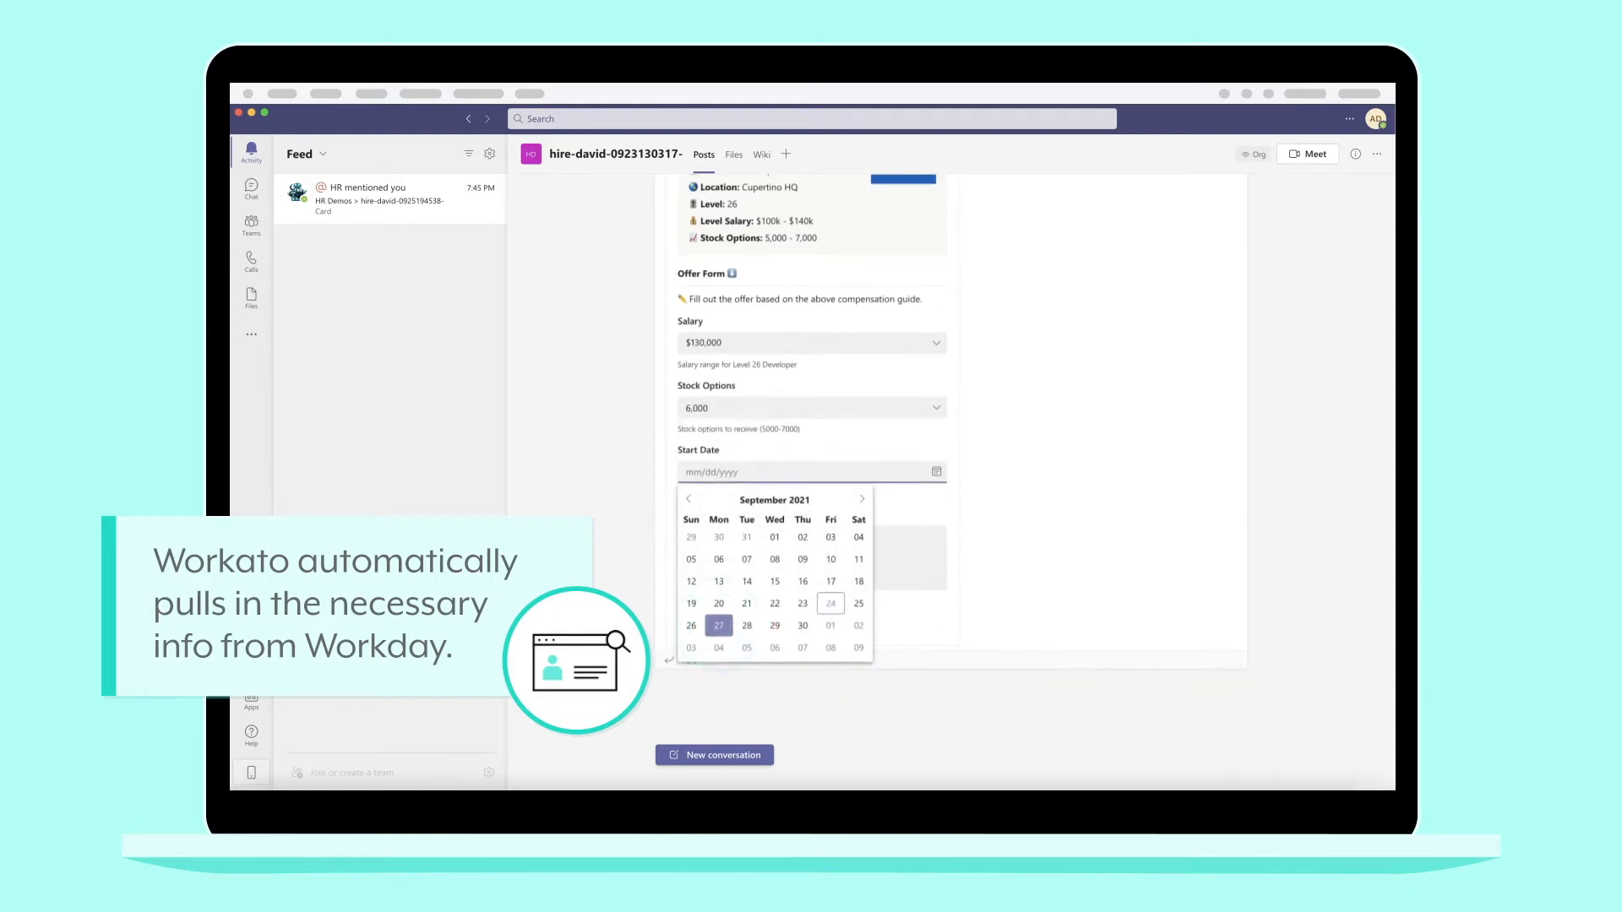
left_click(718, 625)
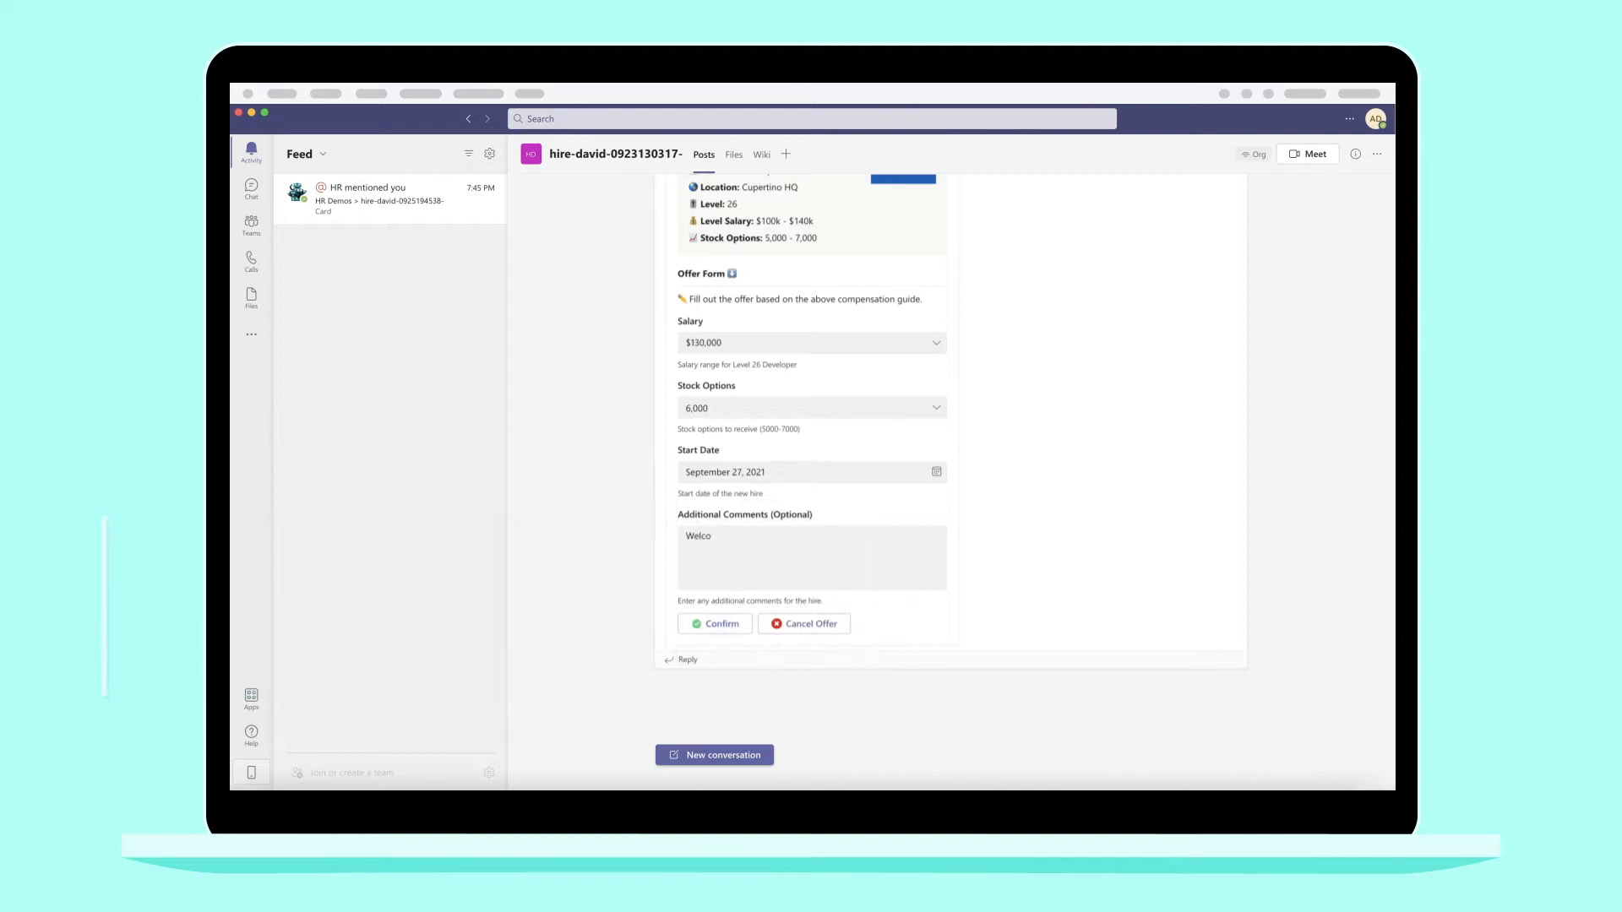
scroll("up", 3)
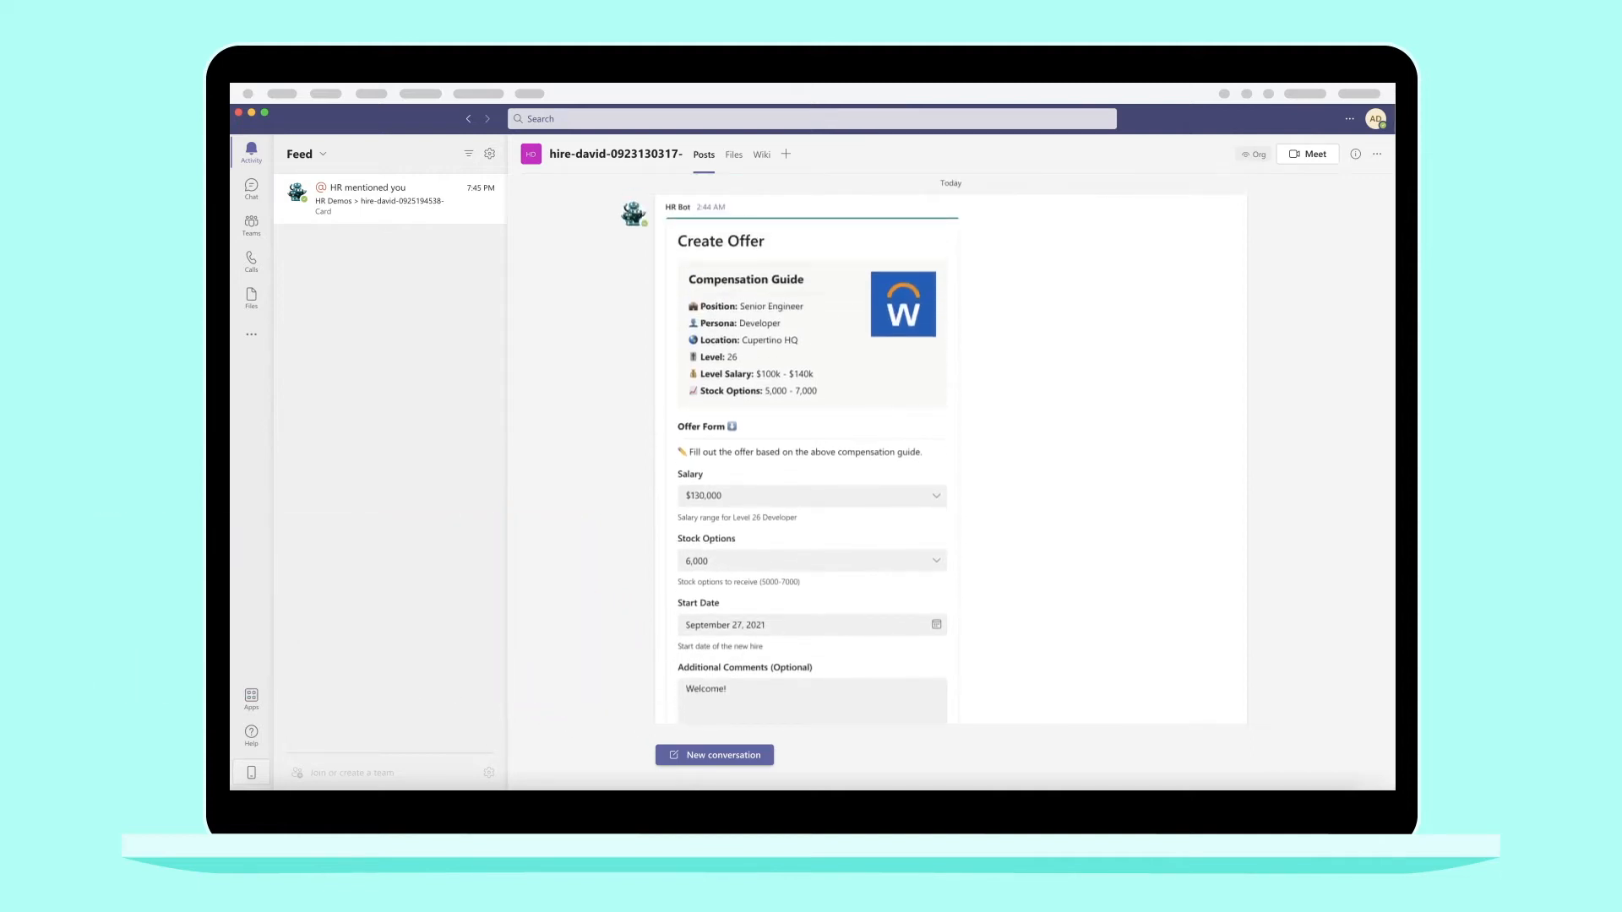
scroll("down", 3)
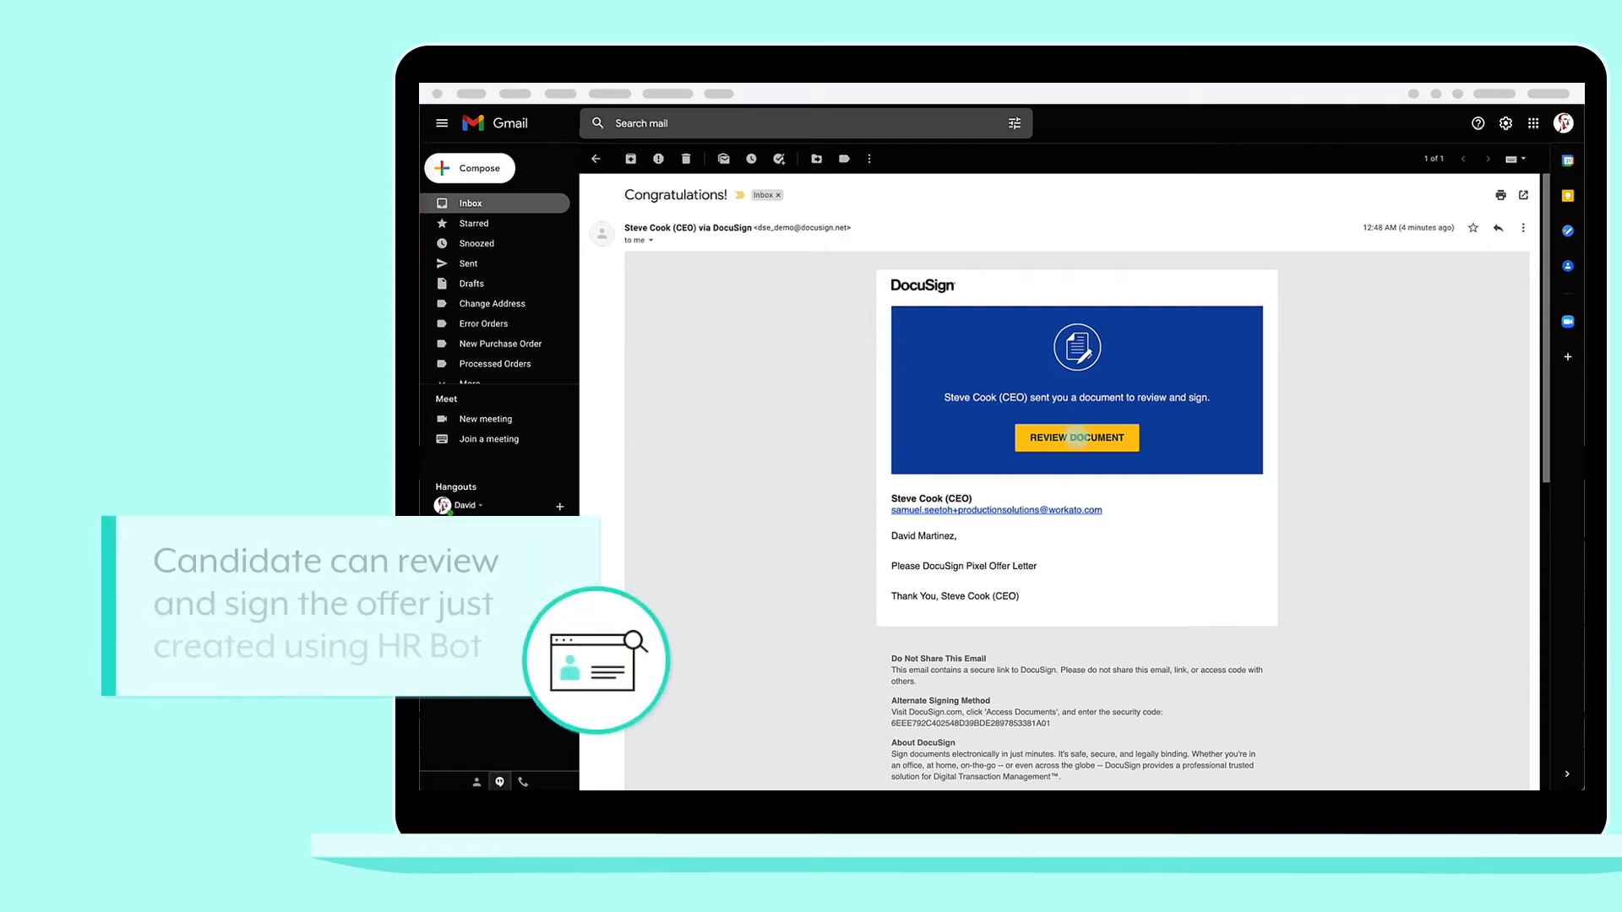
Start reviewing the DocuSign offer letter from the Congratulations! email.
left_click(1076, 437)
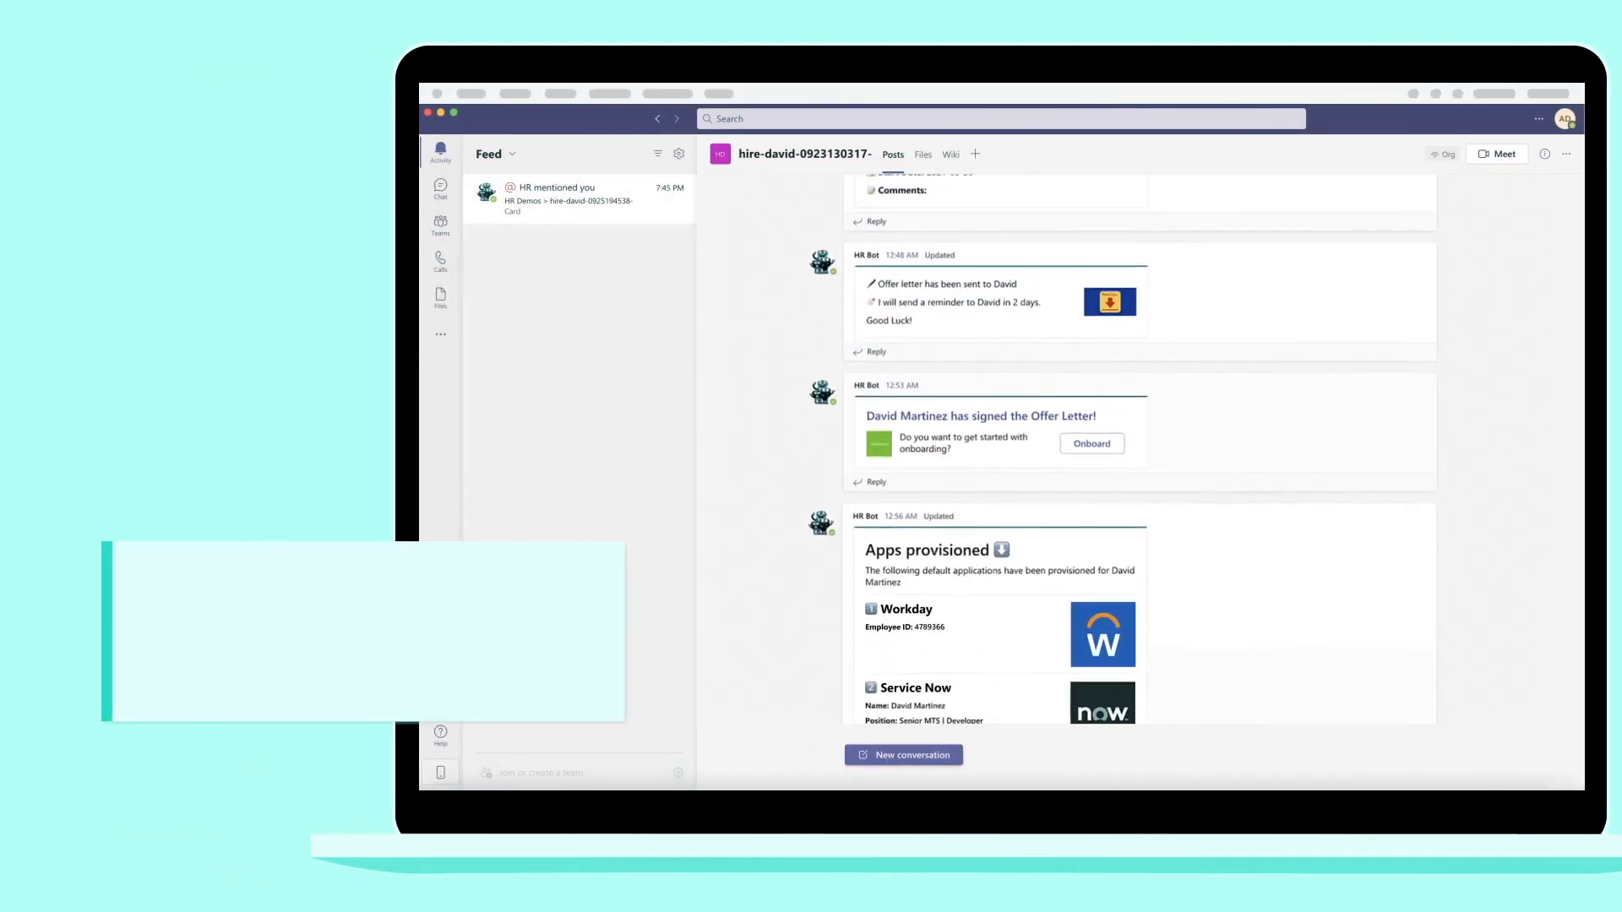
scroll("down", 3)
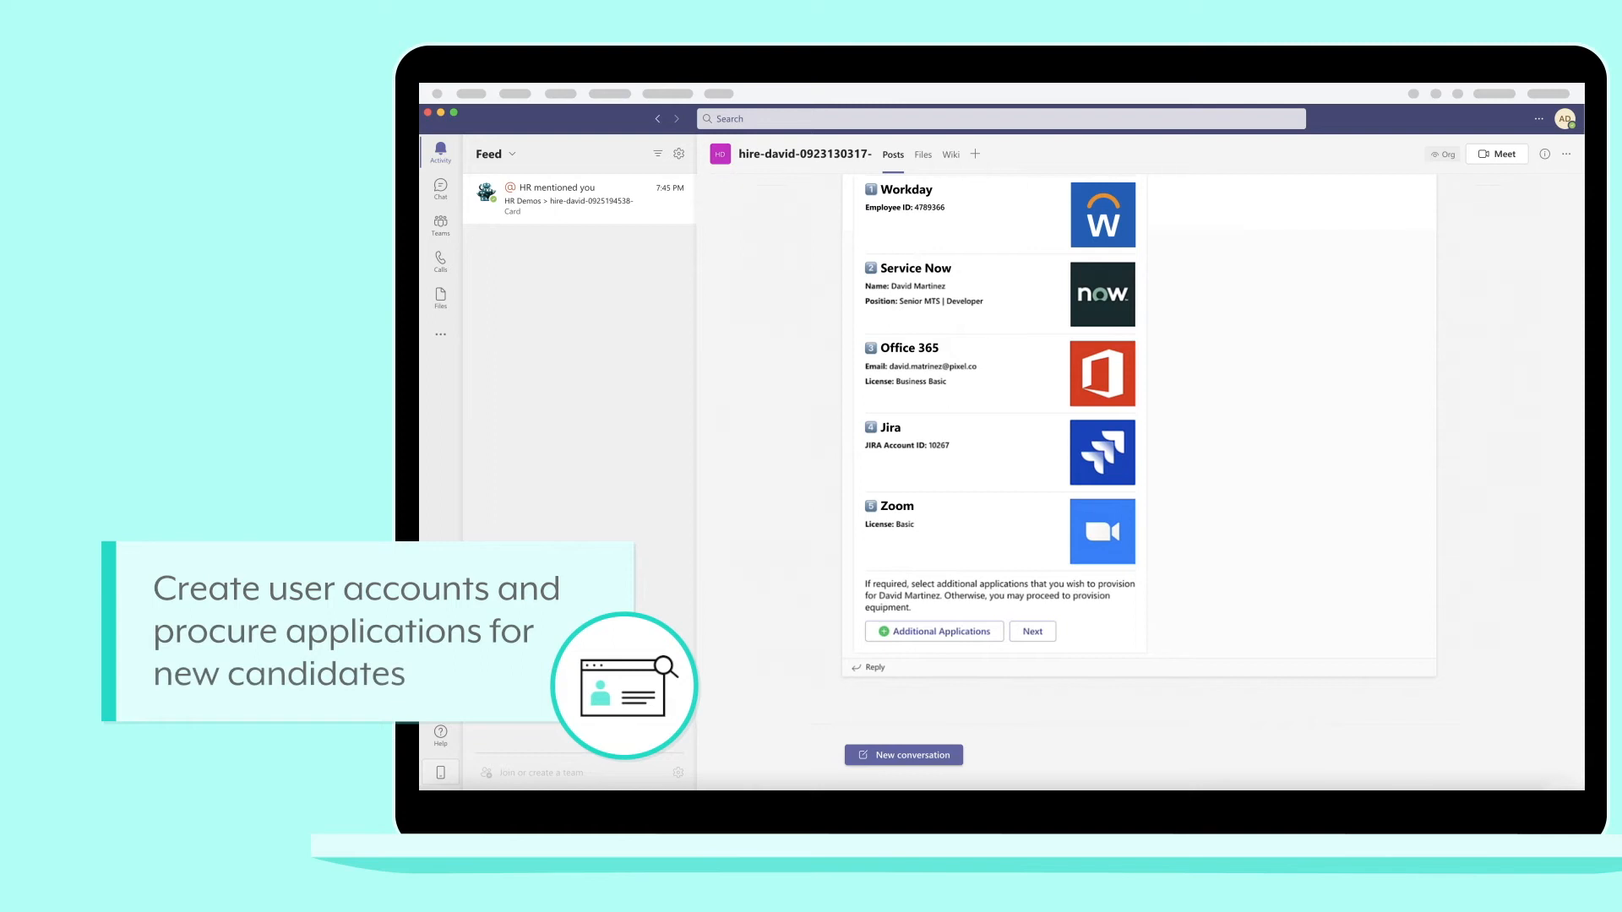
left_click(1031, 630)
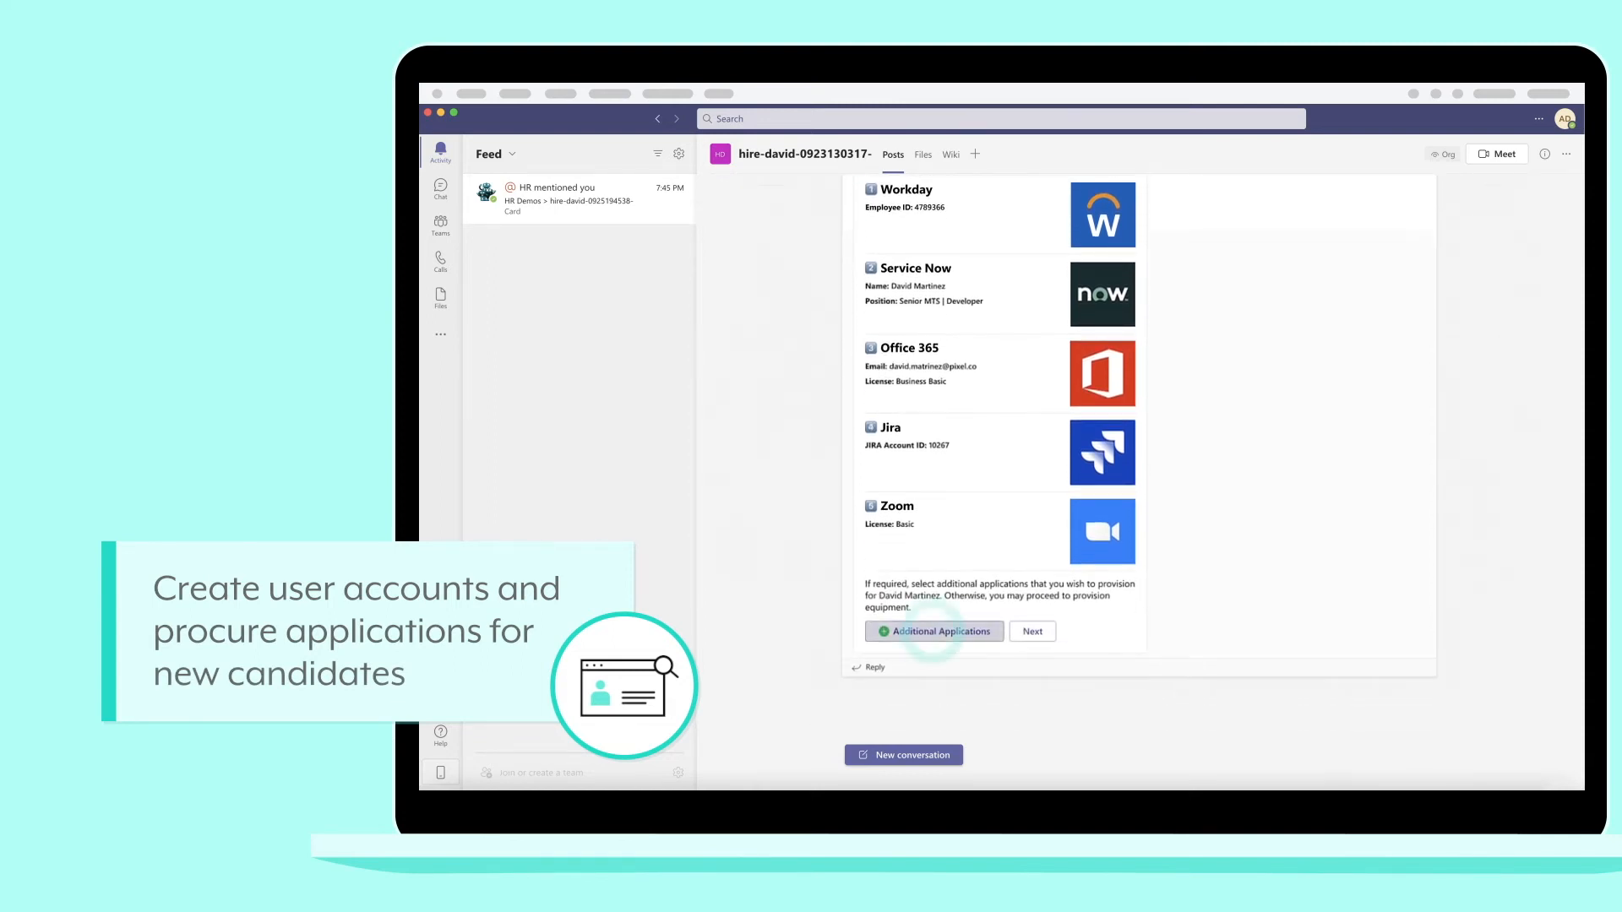
left_click(933, 630)
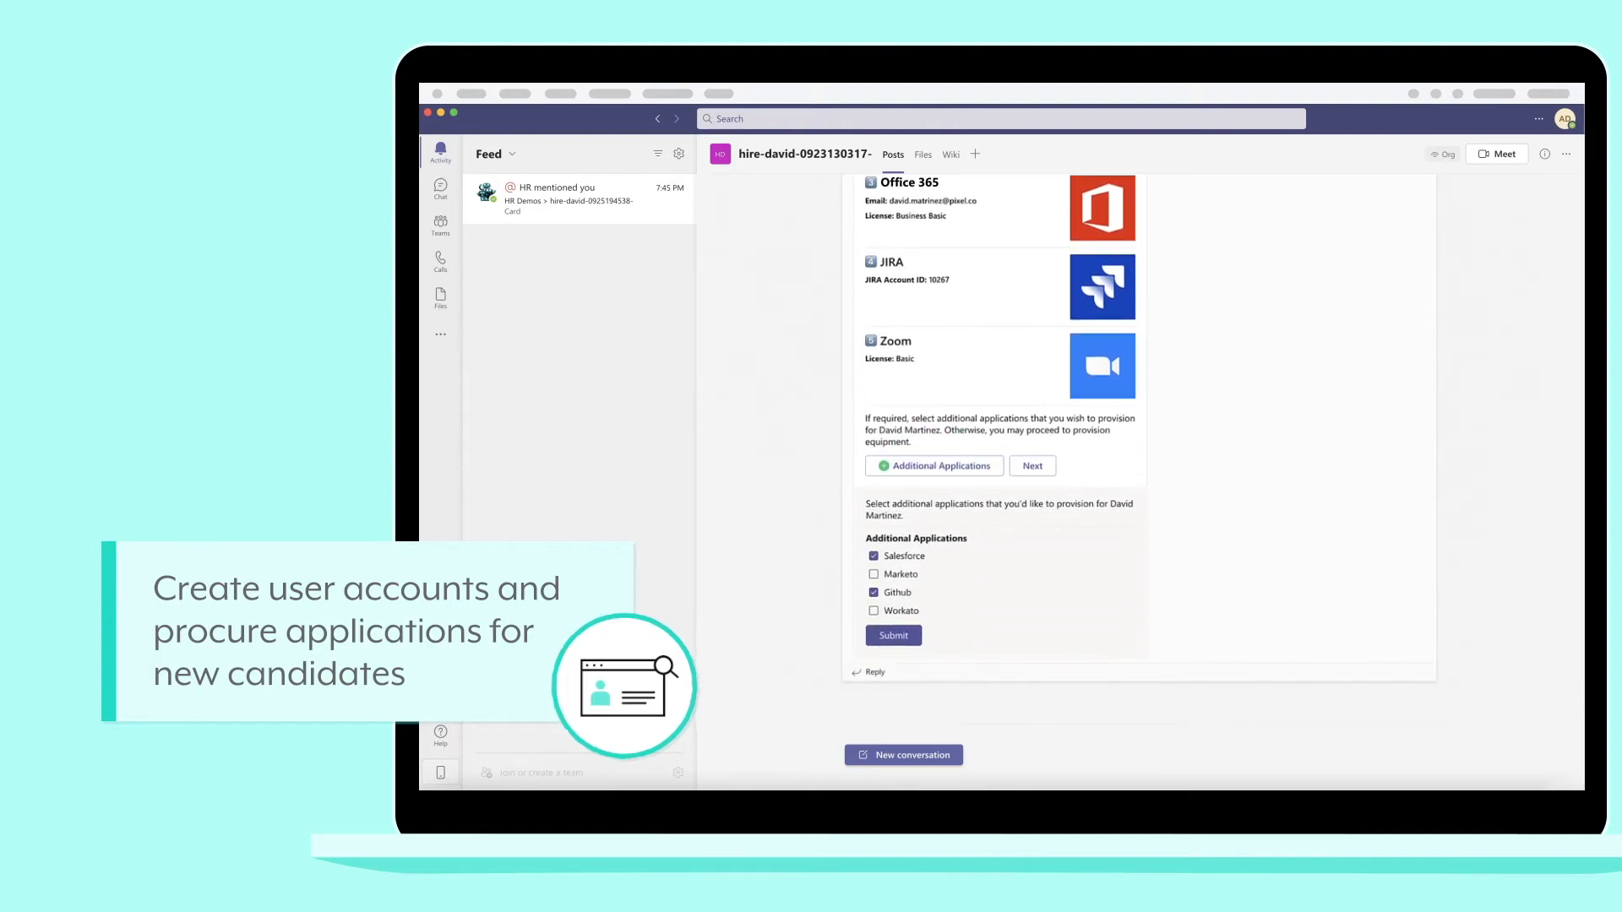
left_click(874, 610)
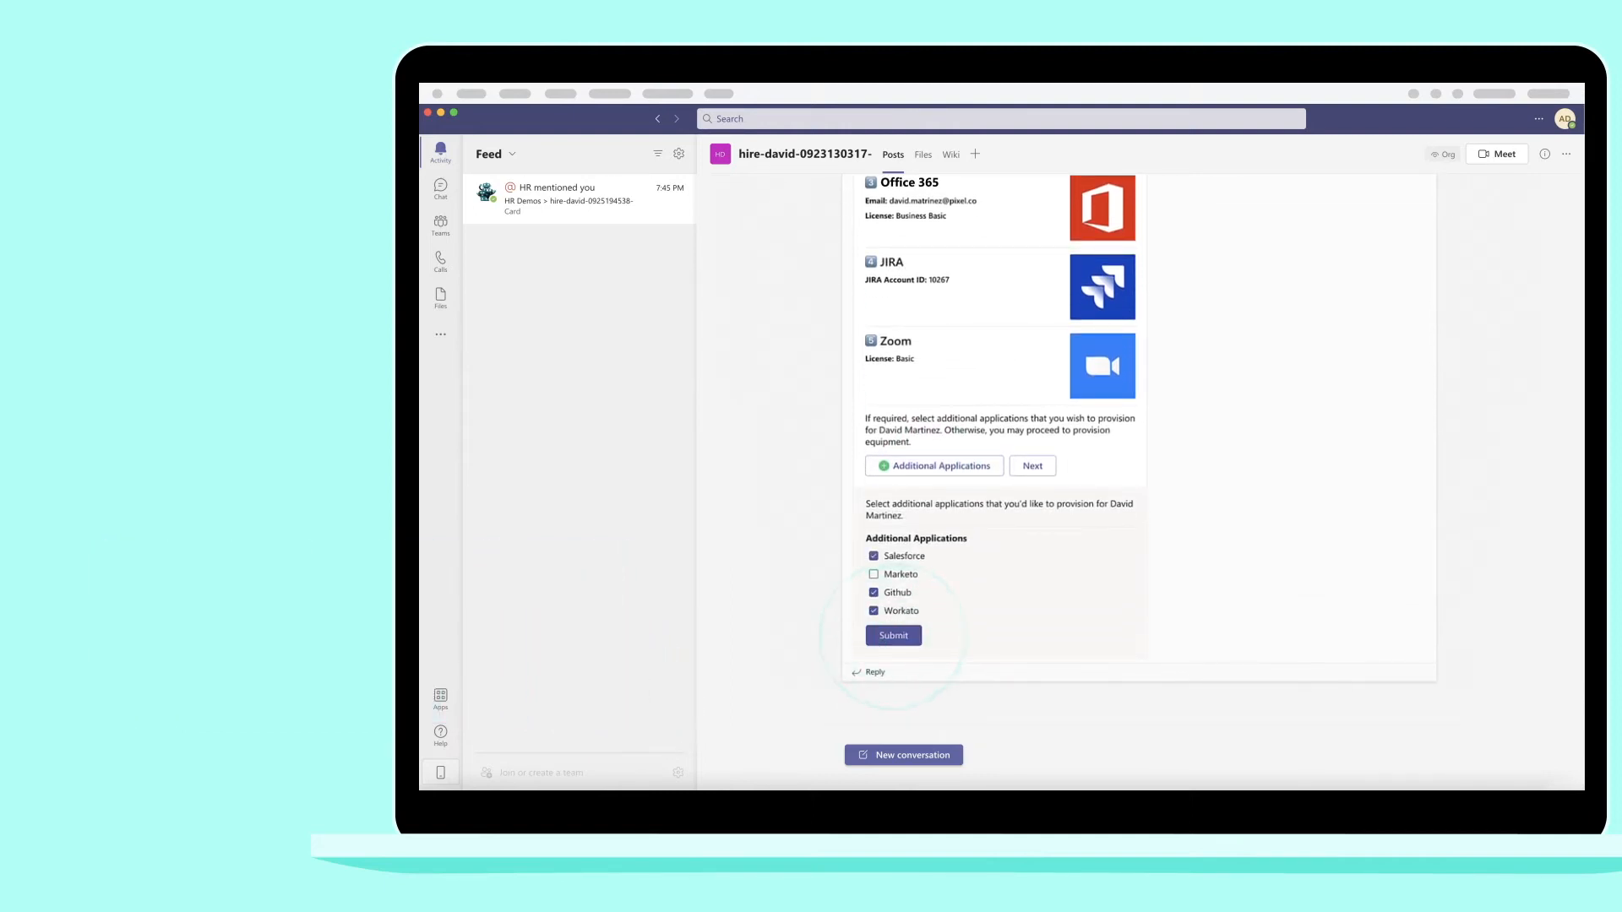
left_click(892, 635)
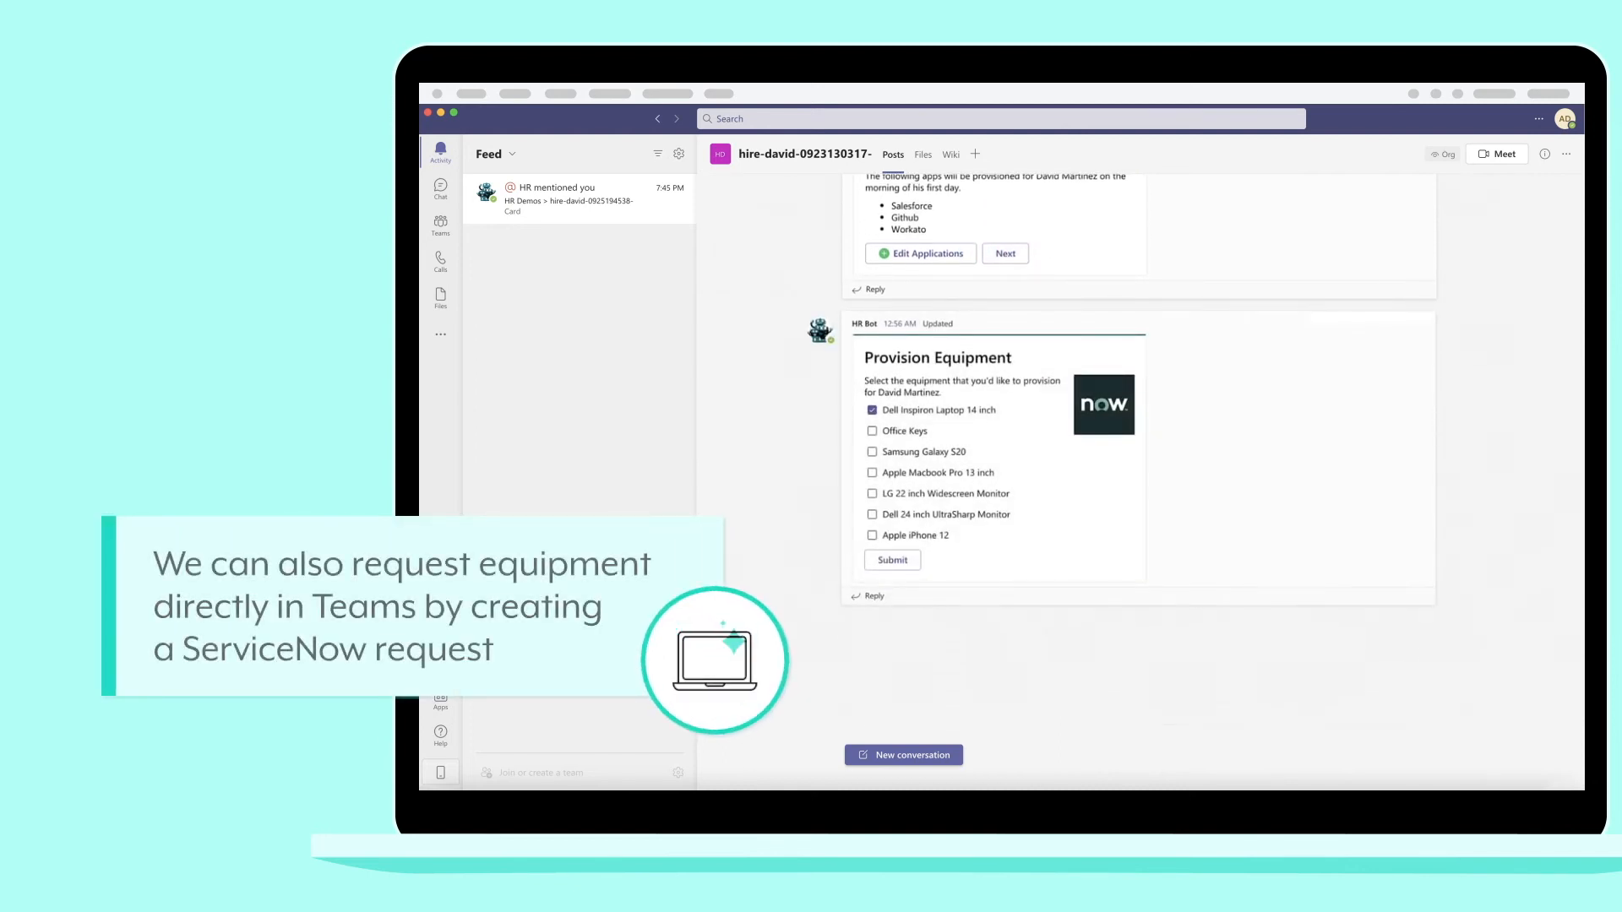
Submit the equipment request with the Dell laptop, office keys and Dell 24 inch monitor.
left_click(872, 513)
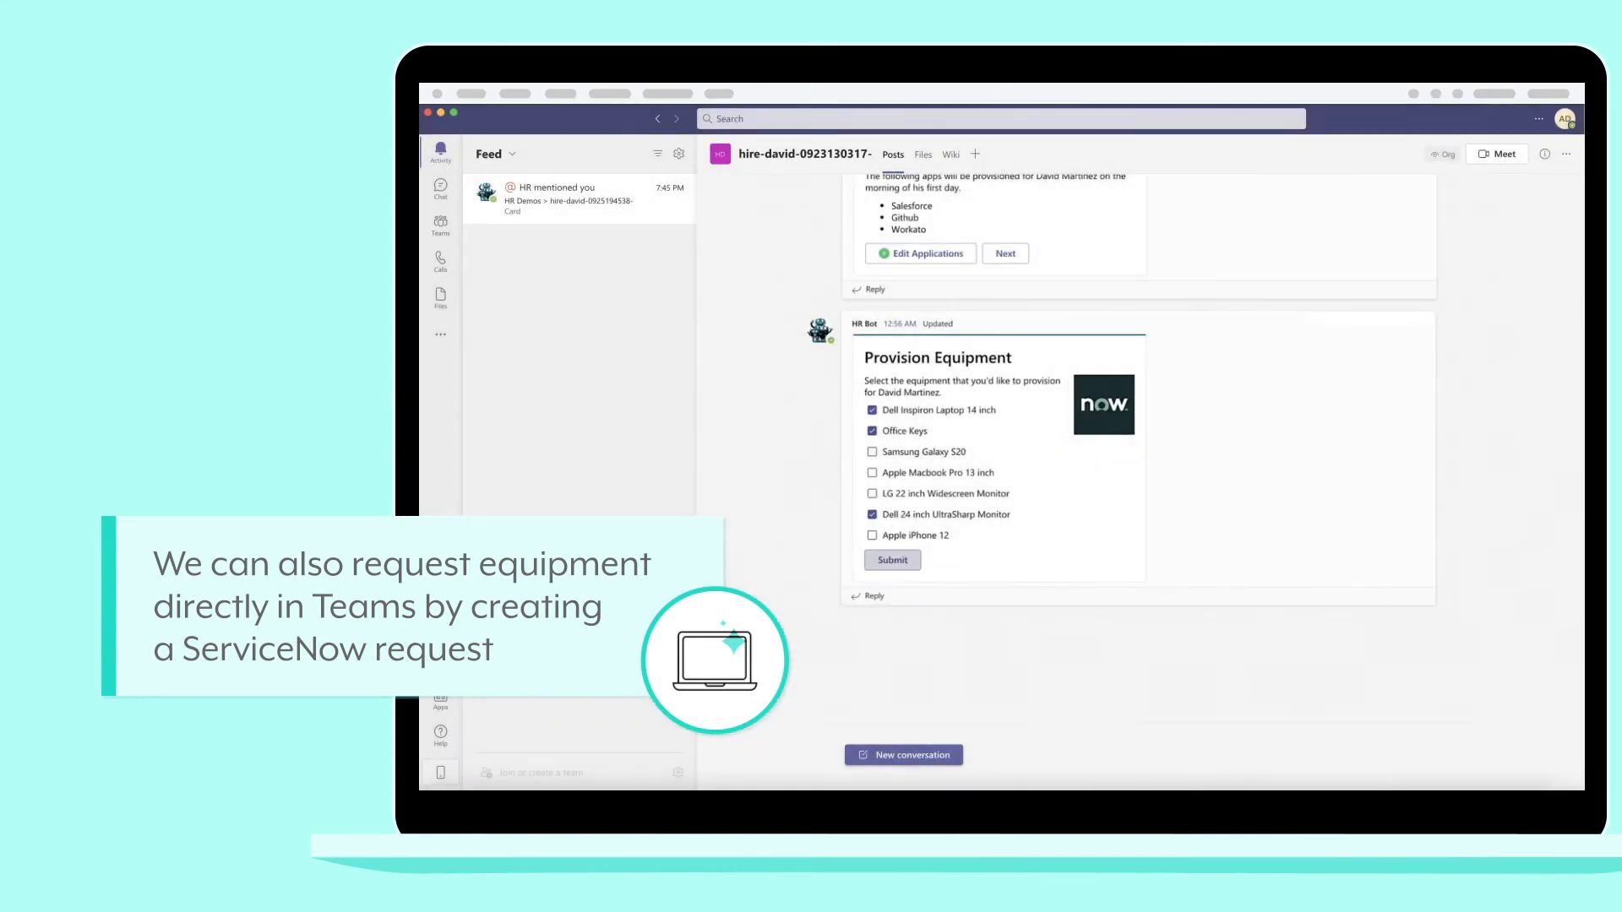
left_click(891, 559)
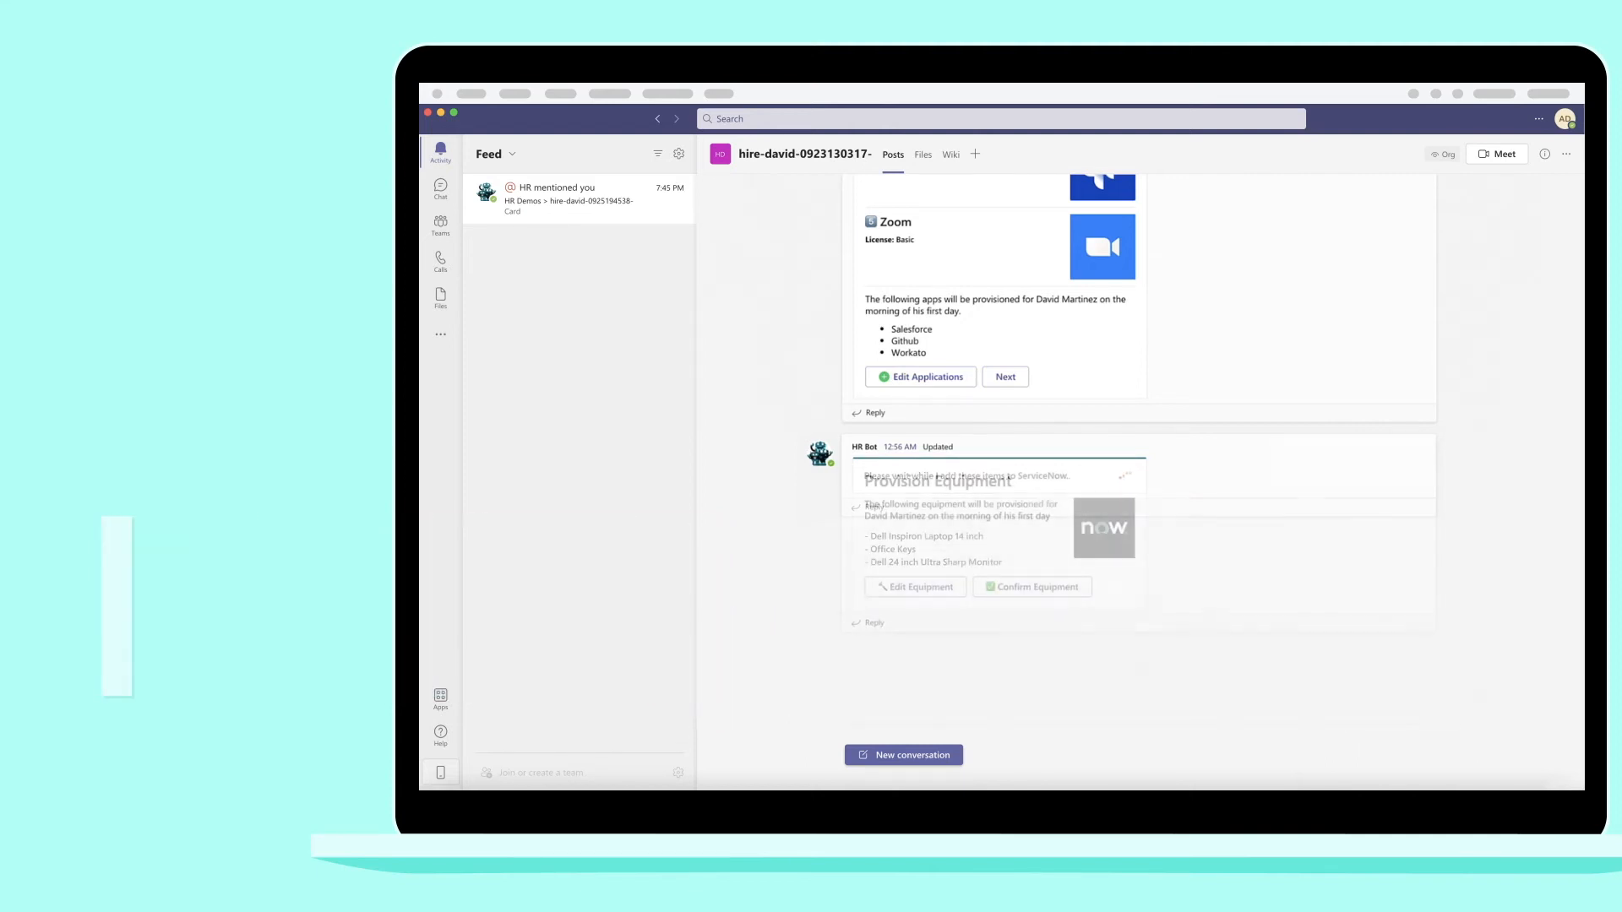
scroll("down", 3)
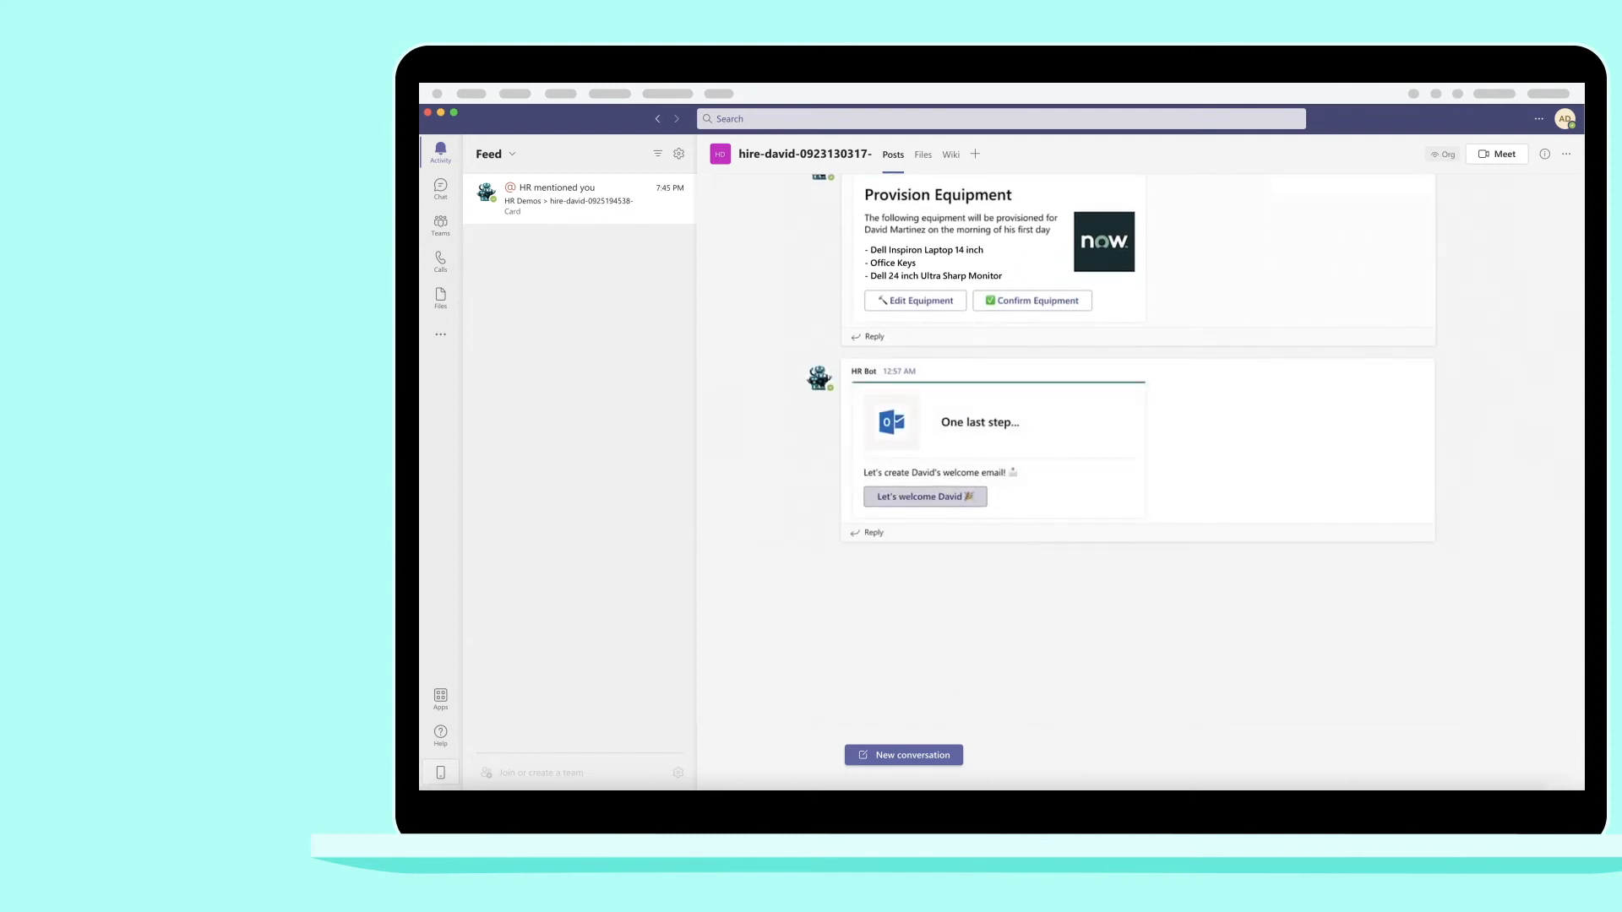
left_click(924, 497)
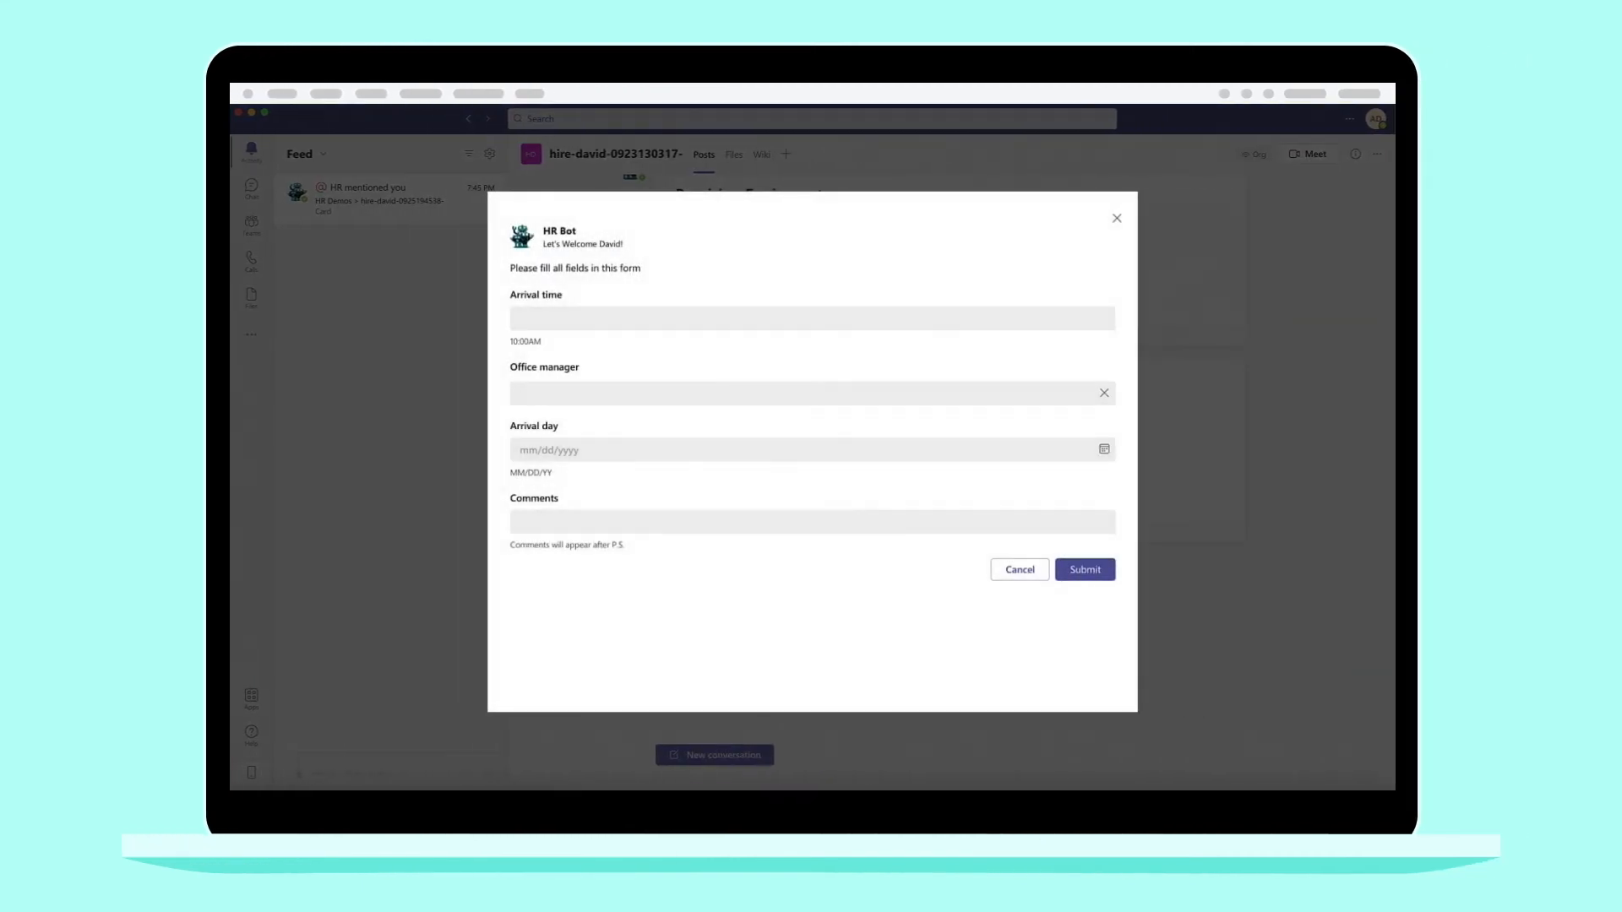
type("9:30am")
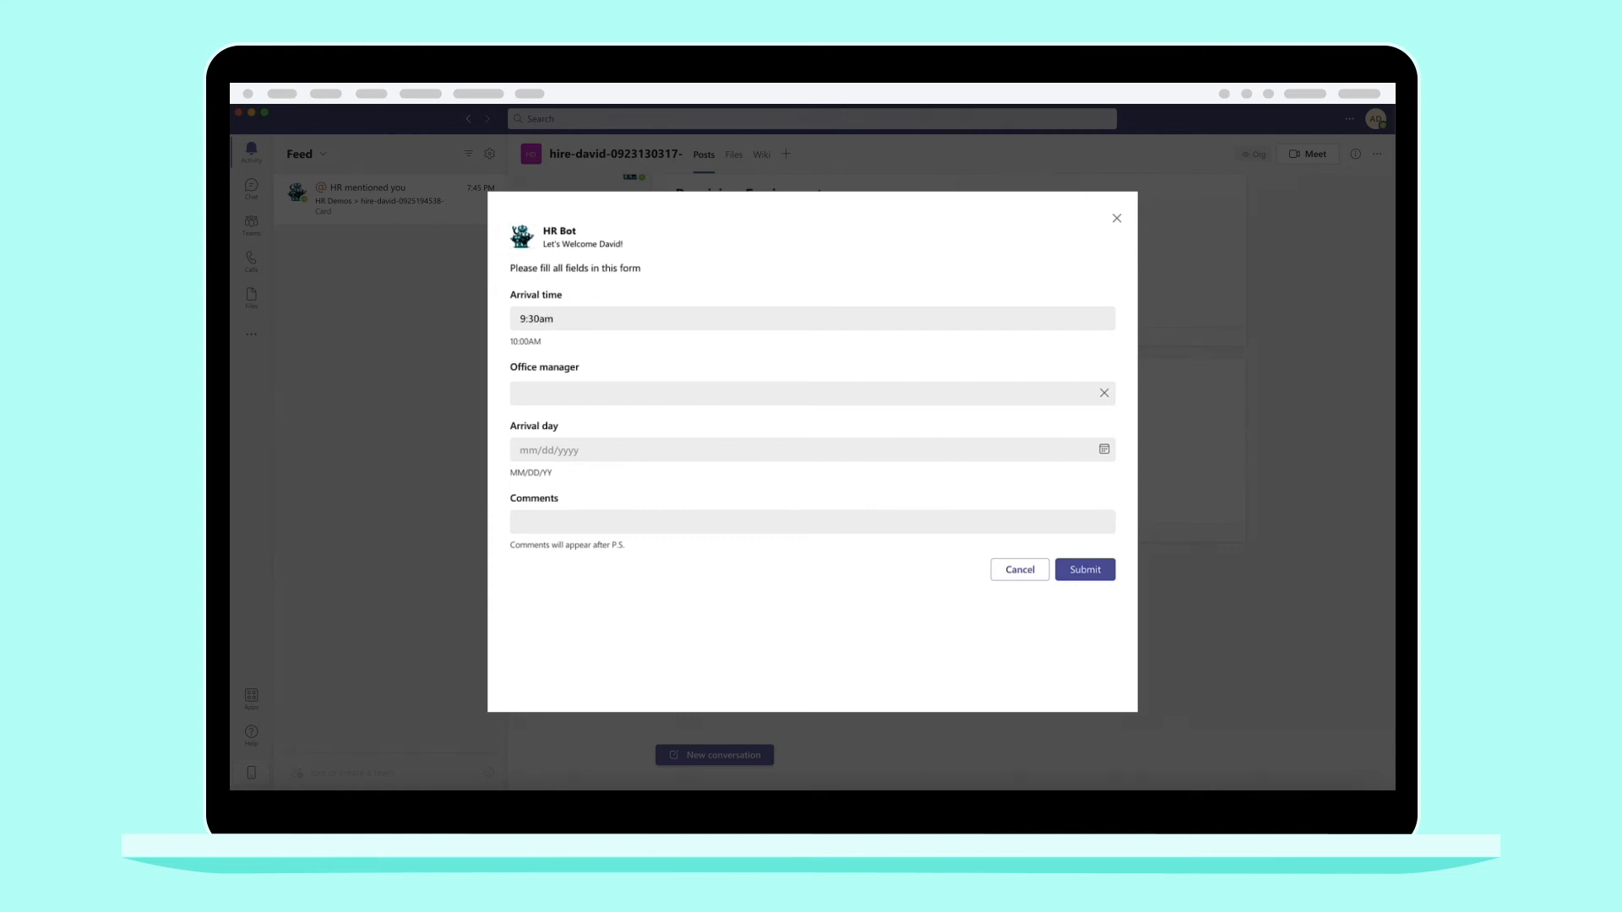
type("Paul Nelson")
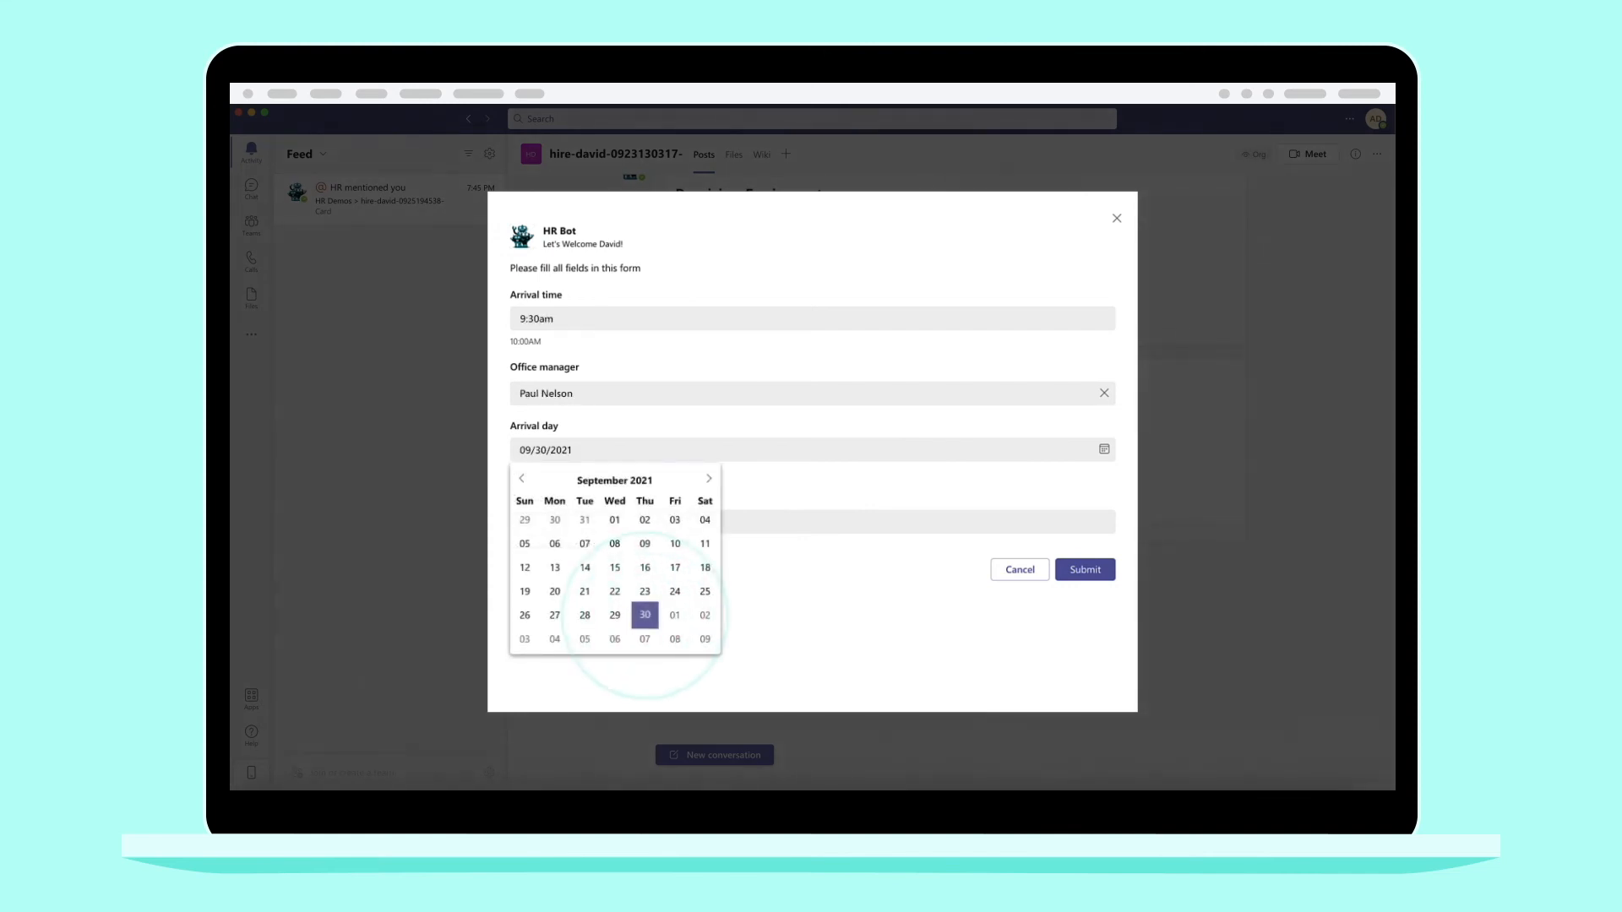
left_click(643, 615)
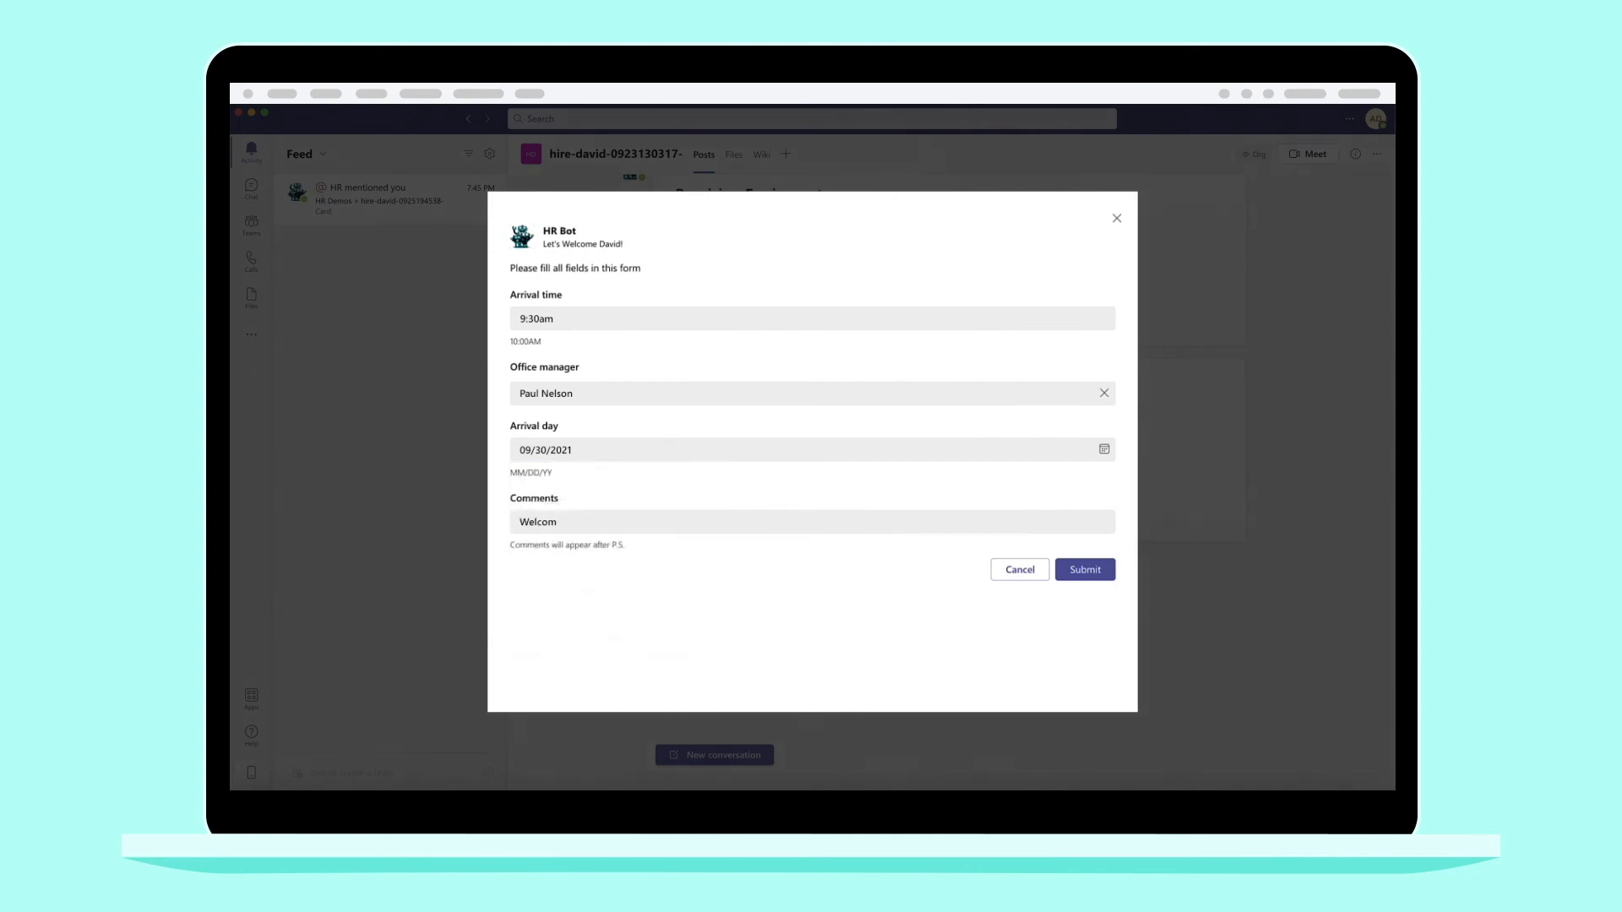
type("e!")
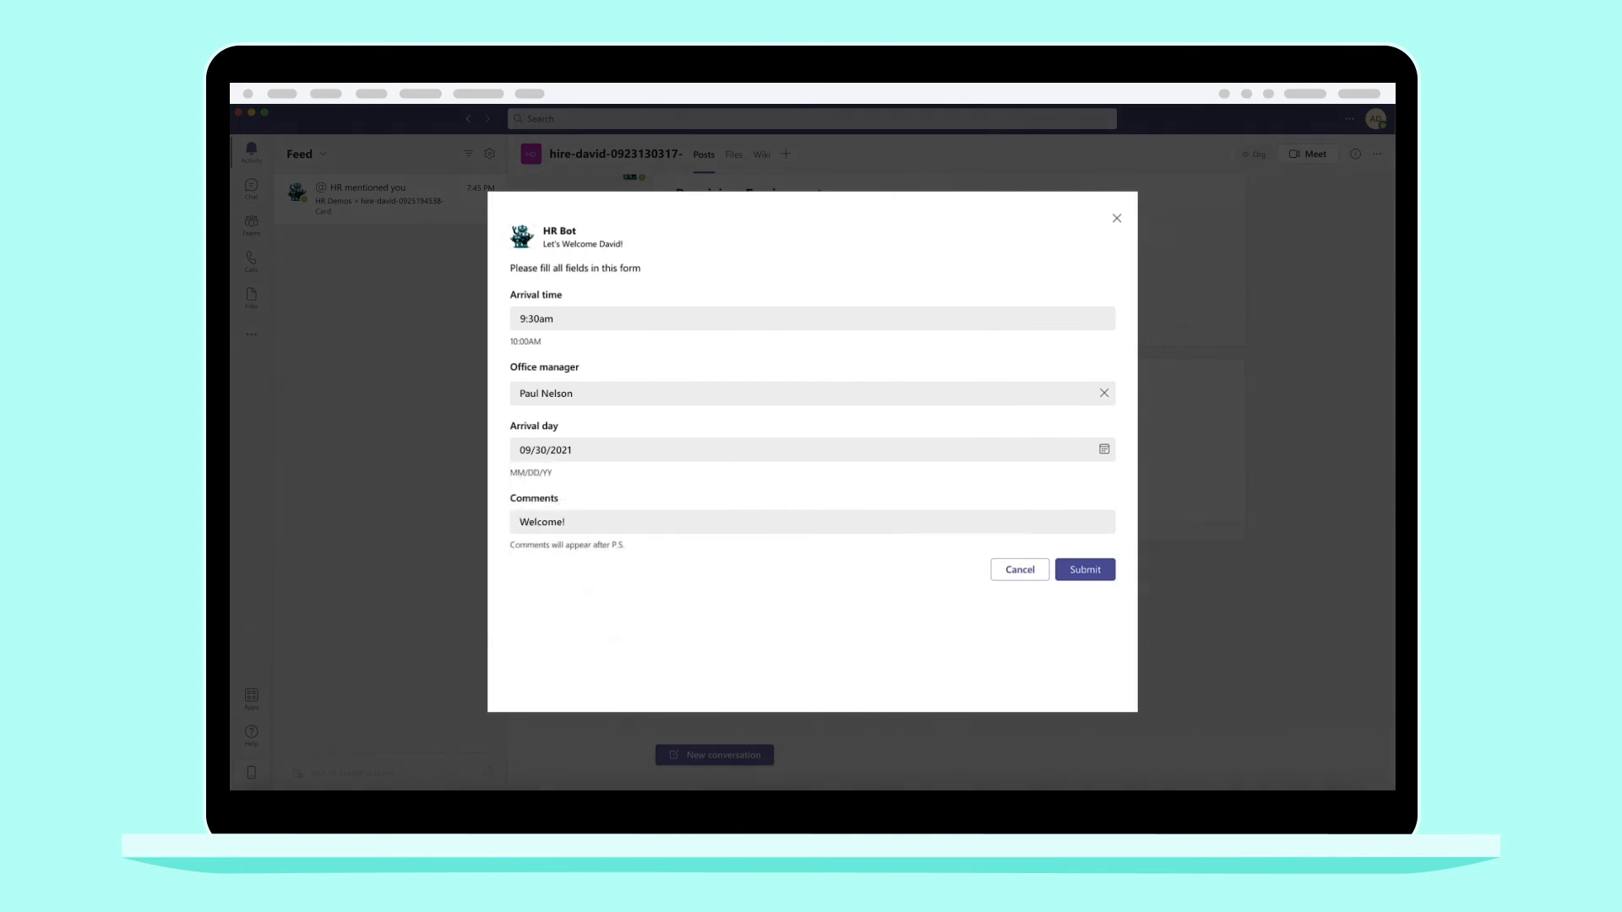
left_click(1083, 569)
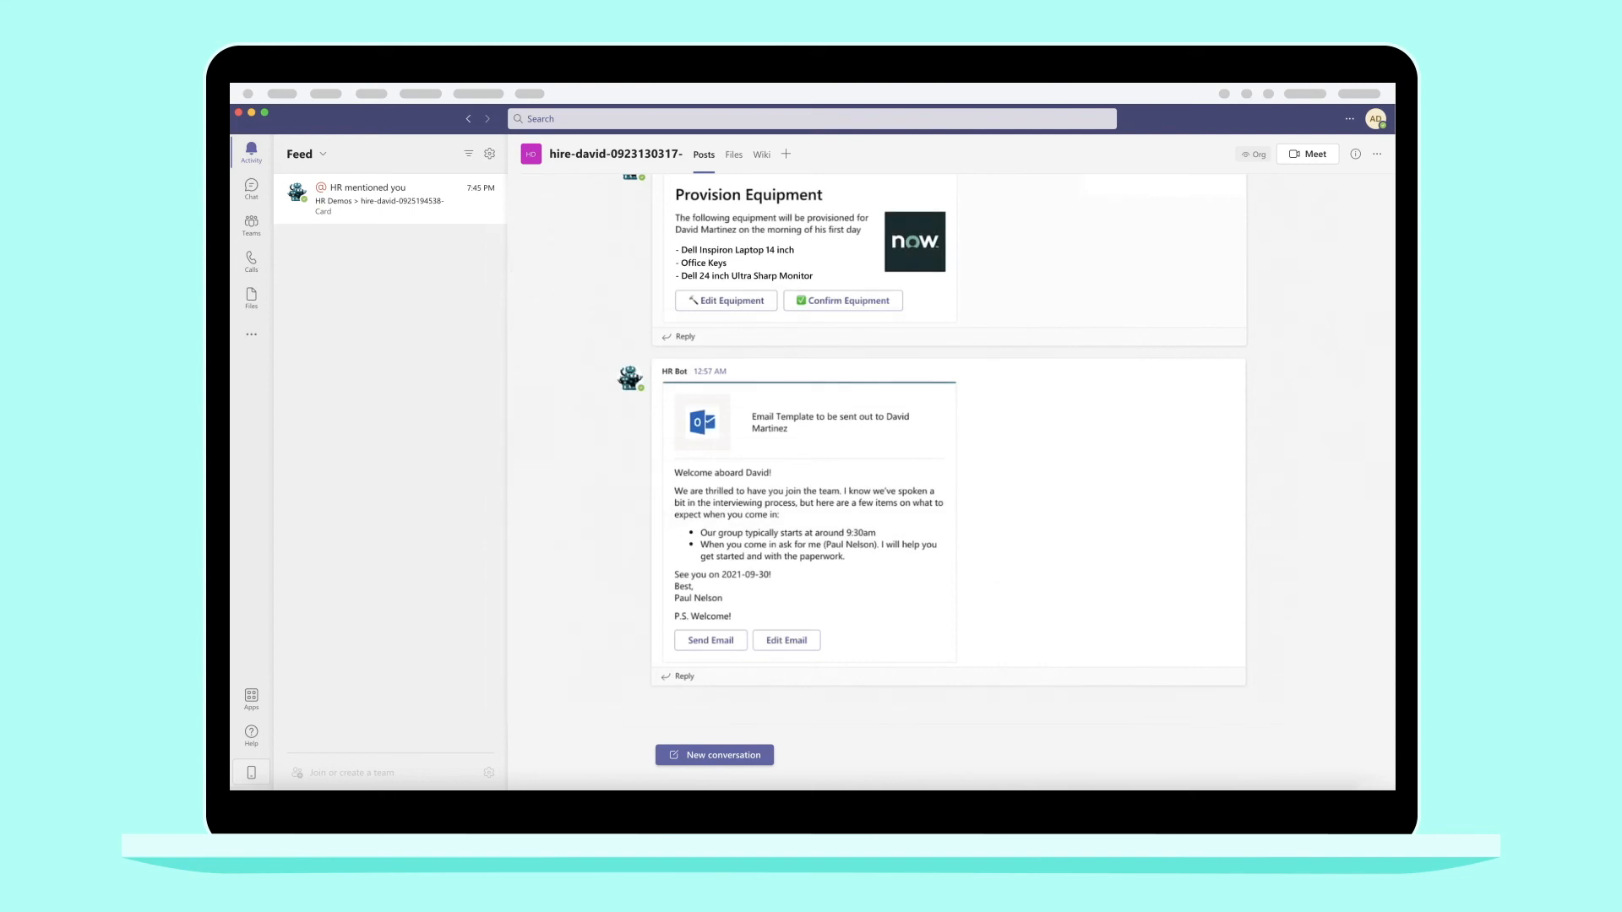
left_click(710, 639)
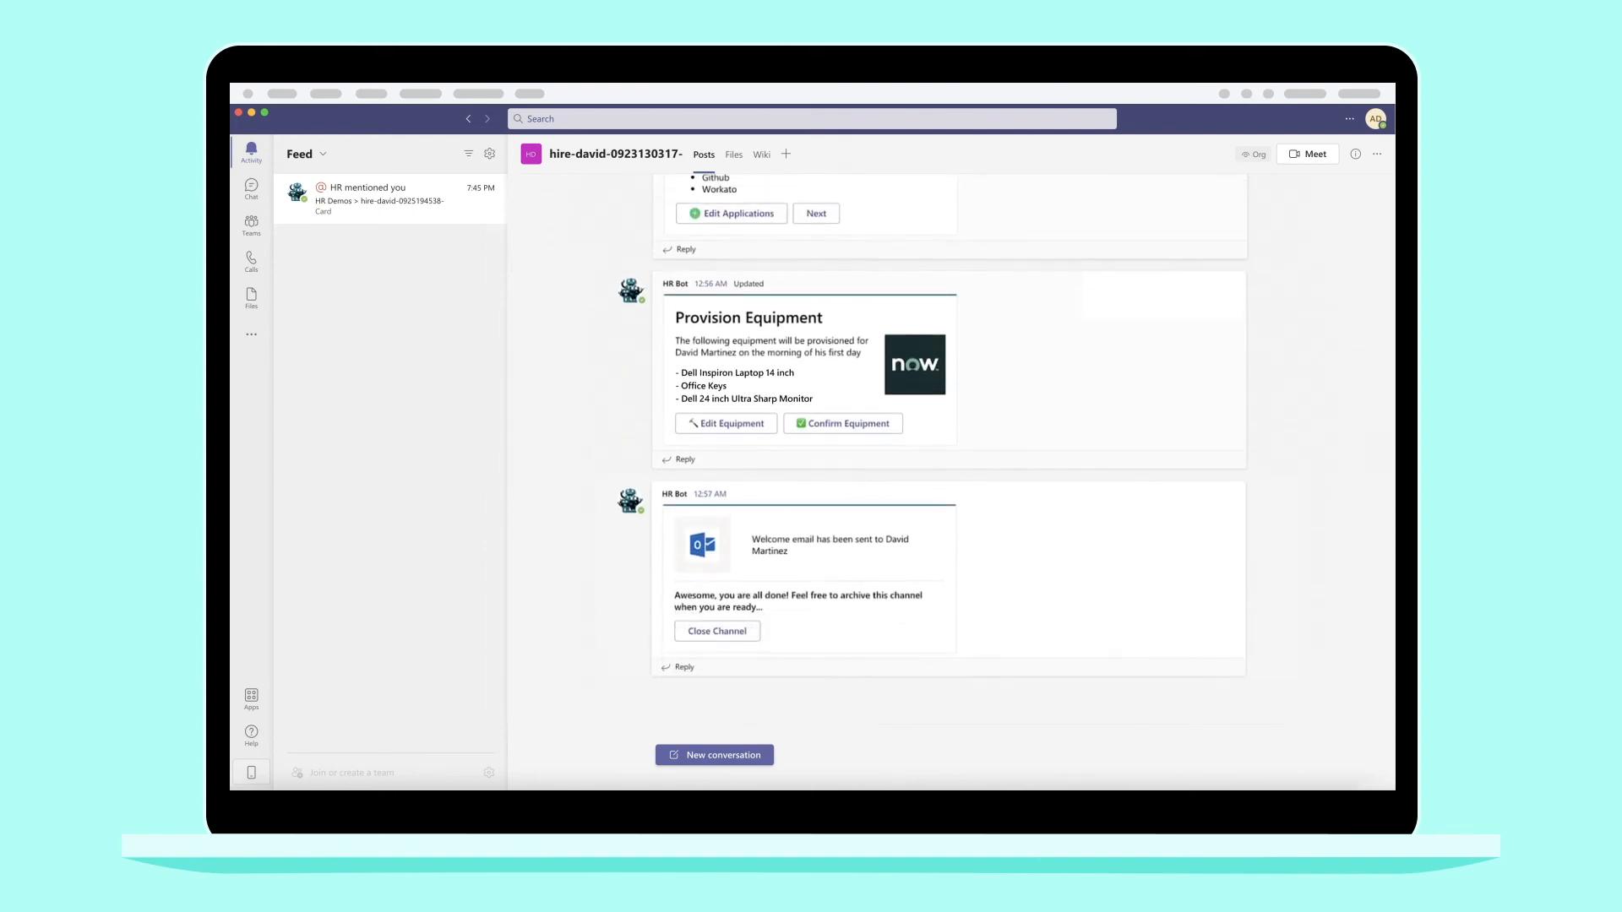